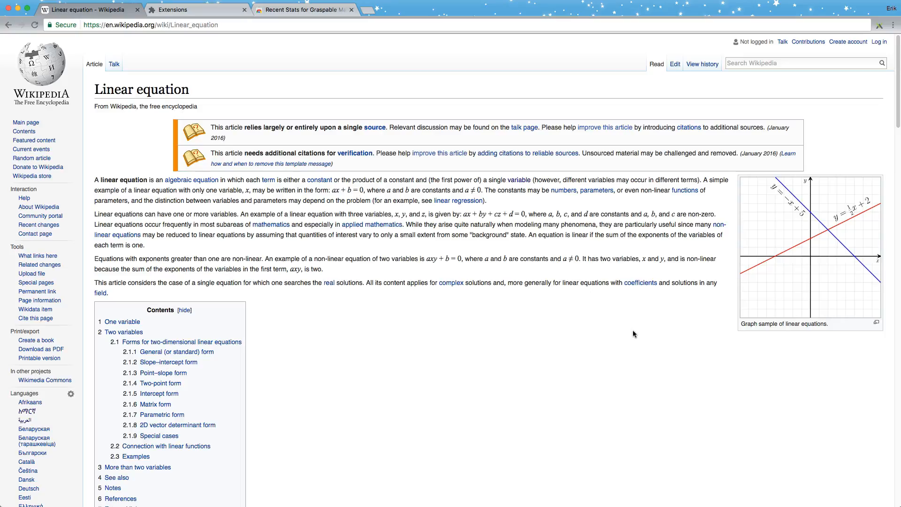
pyautogui.moveTo(648, 330)
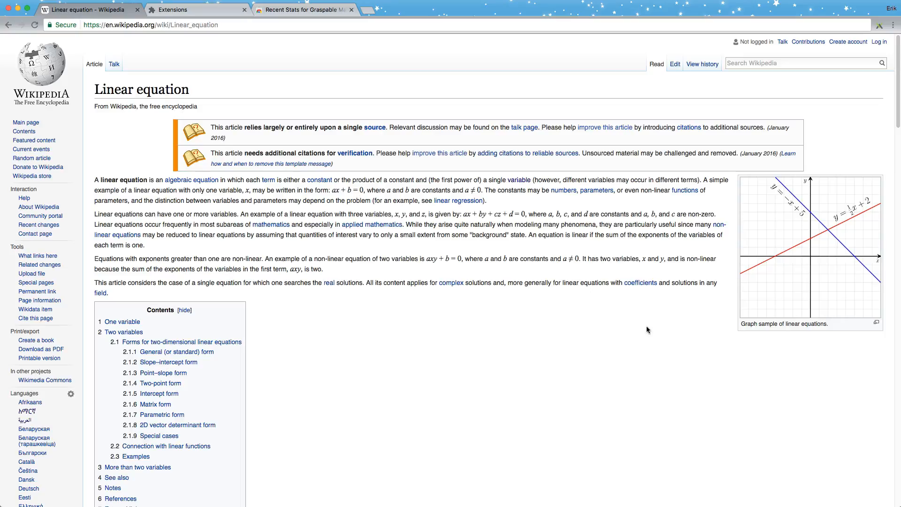
pyautogui.moveTo(818, 100)
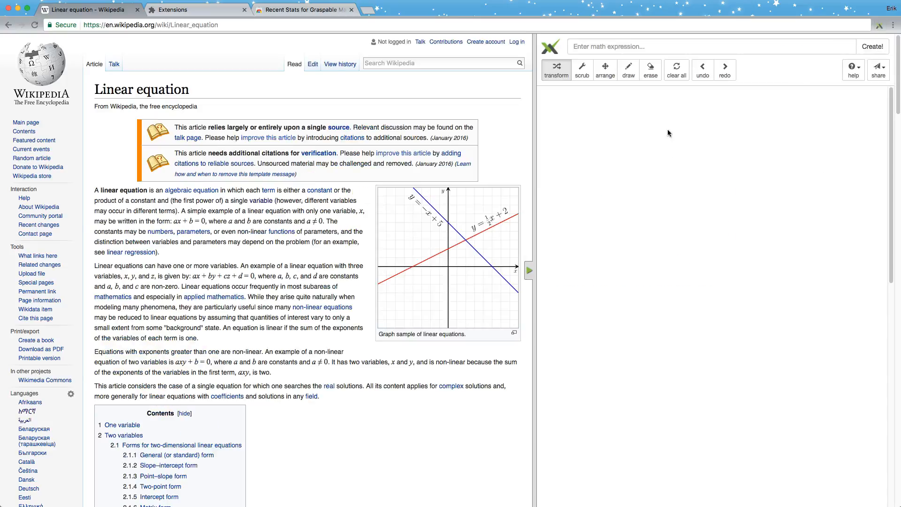
# - Draw a right-angle freehand stroke on the canvas, then erase its upright part
pyautogui.click(628, 70)
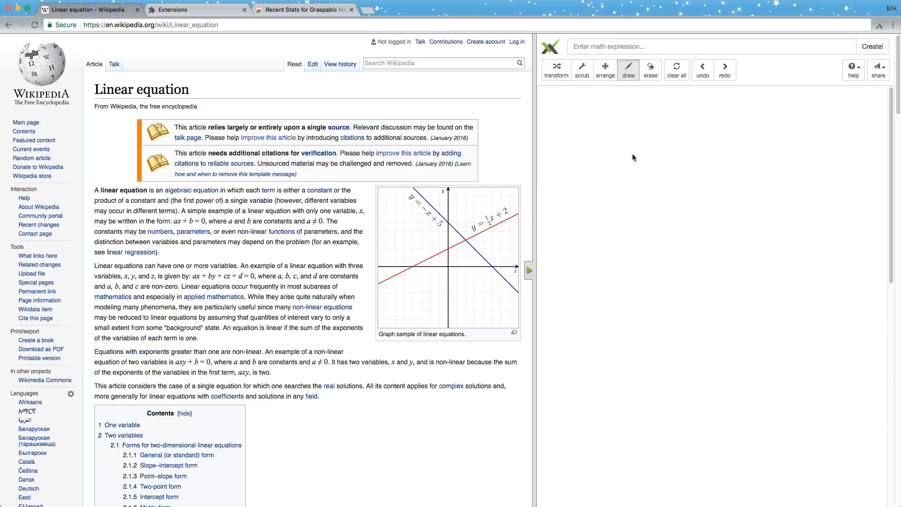
pyautogui.moveTo(629, 157); pyautogui.dragTo(690, 204)
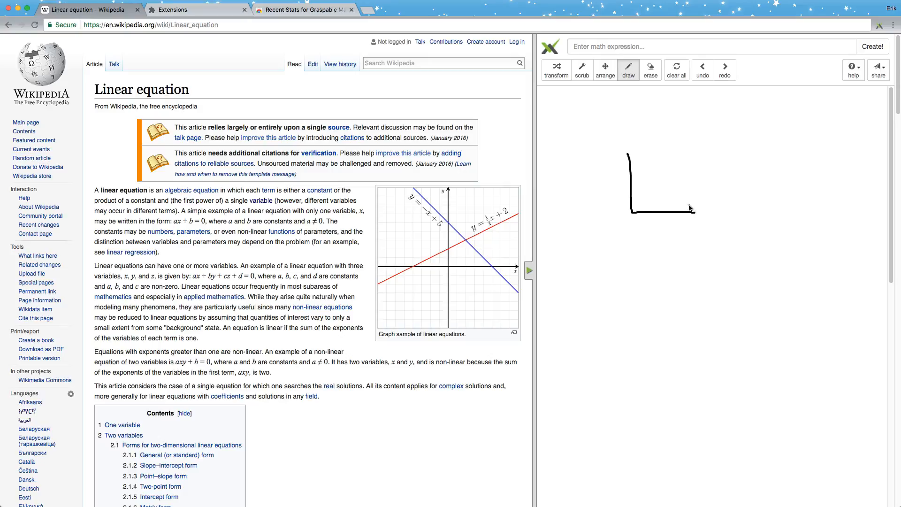
pyautogui.click(650, 70)
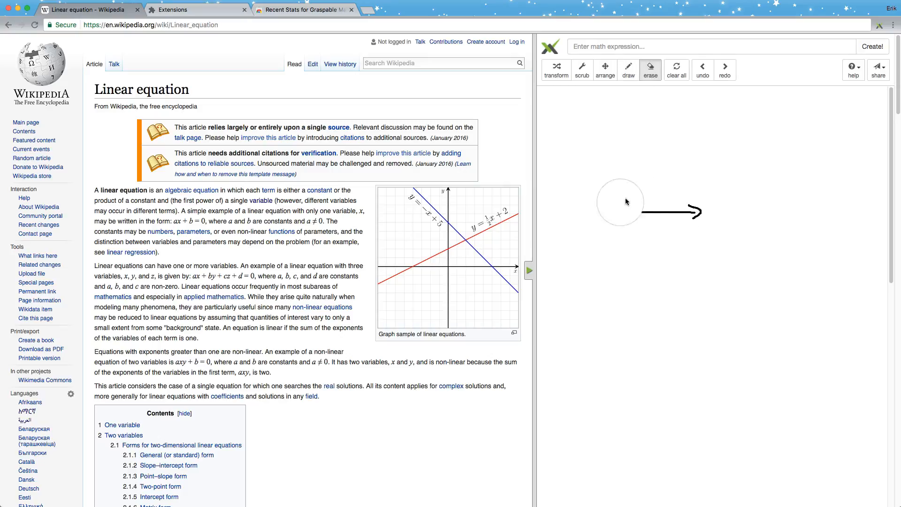
# - Drag the article's y = mx + b formula onto the canvas and place it near the top
pyautogui.scroll(-3)
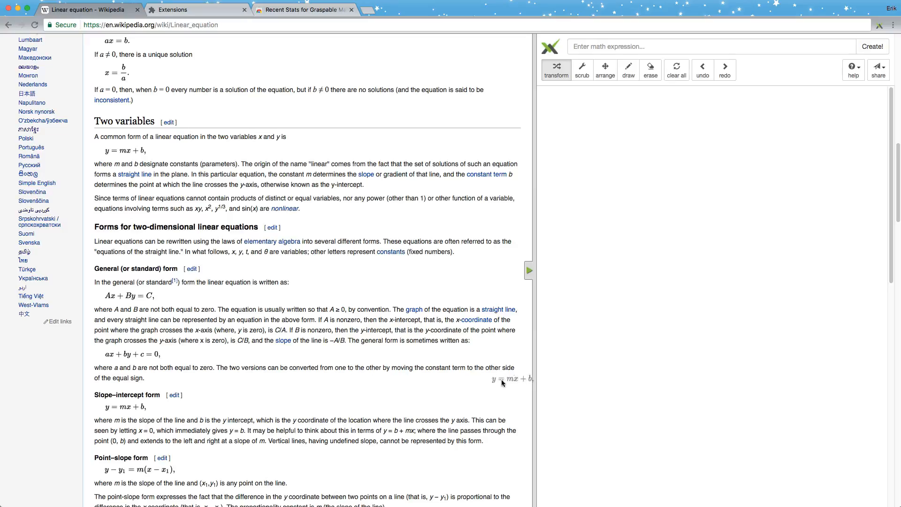
pyautogui.moveTo(509, 378); pyautogui.dragTo(697, 289)
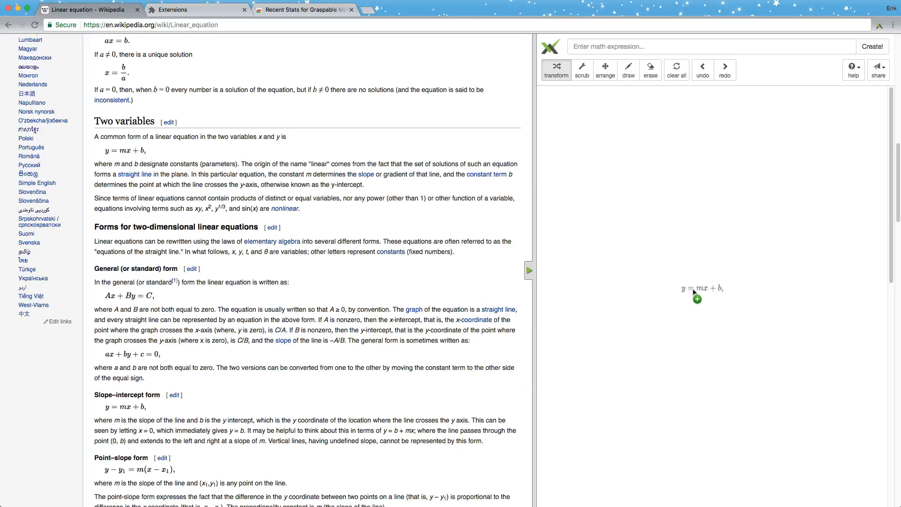
pyautogui.moveTo(697, 288); pyautogui.dragTo(739, 268)
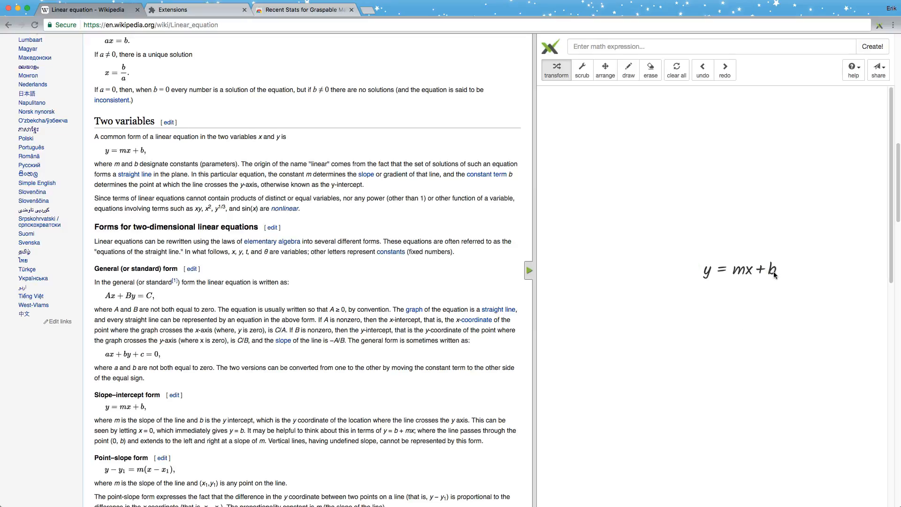
pyautogui.moveTo(776, 271); pyautogui.dragTo(730, 265)
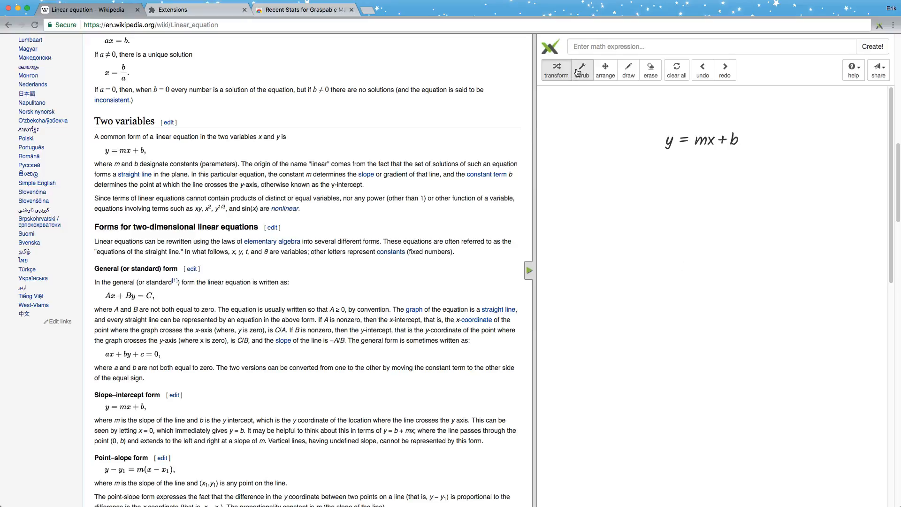
pyautogui.moveTo(589, 106)
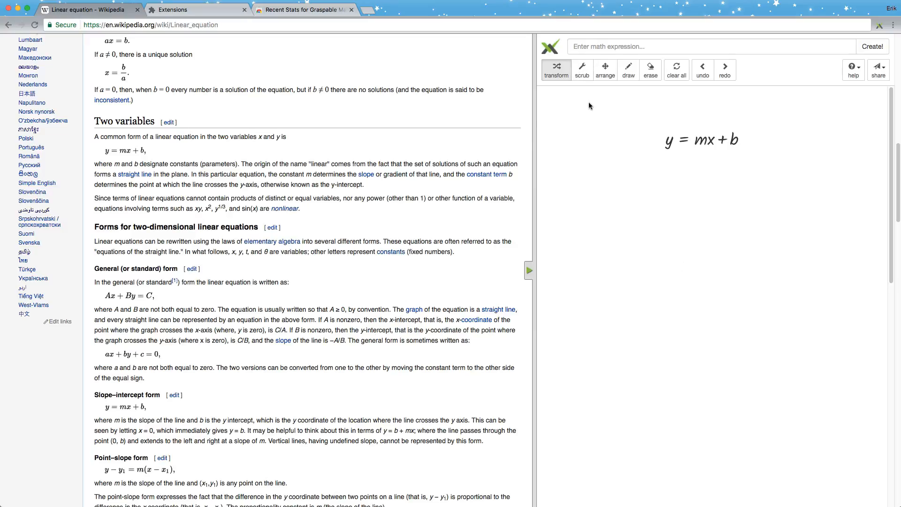
# - Create the equation Ax + By = C on the canvas below y = mx + b
pyautogui.click(711, 46)
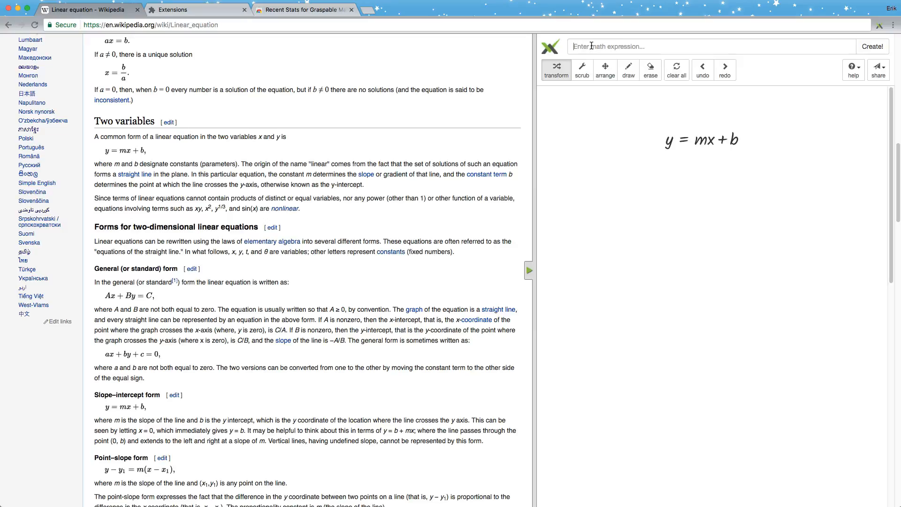
pyautogui.write('Ax+B')
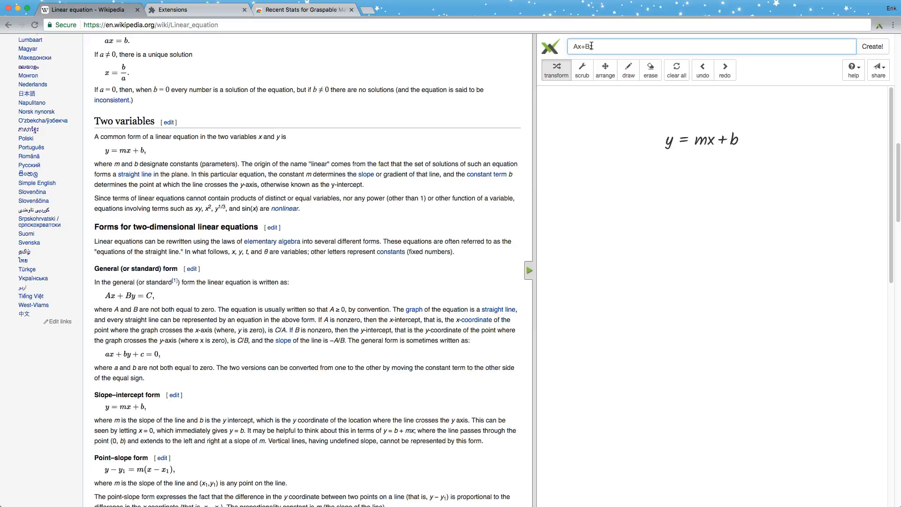
pyautogui.write('=')
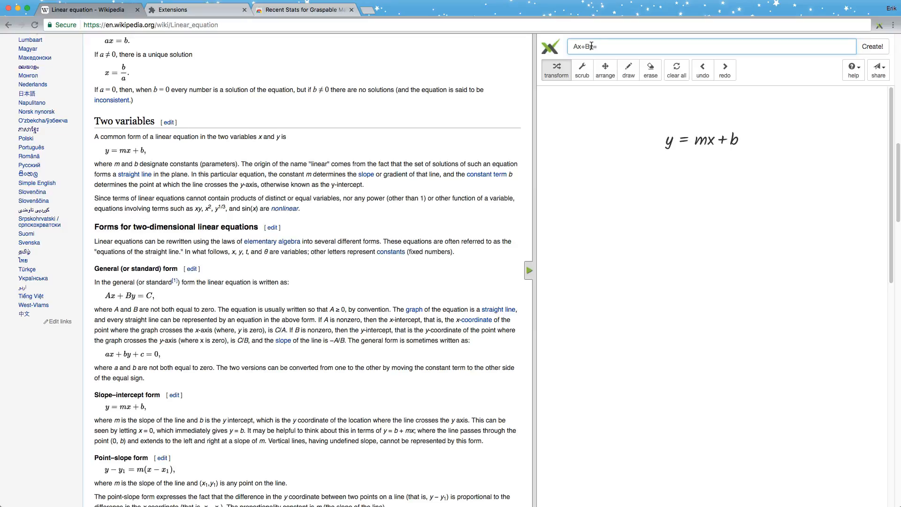
pyautogui.click(872, 47)
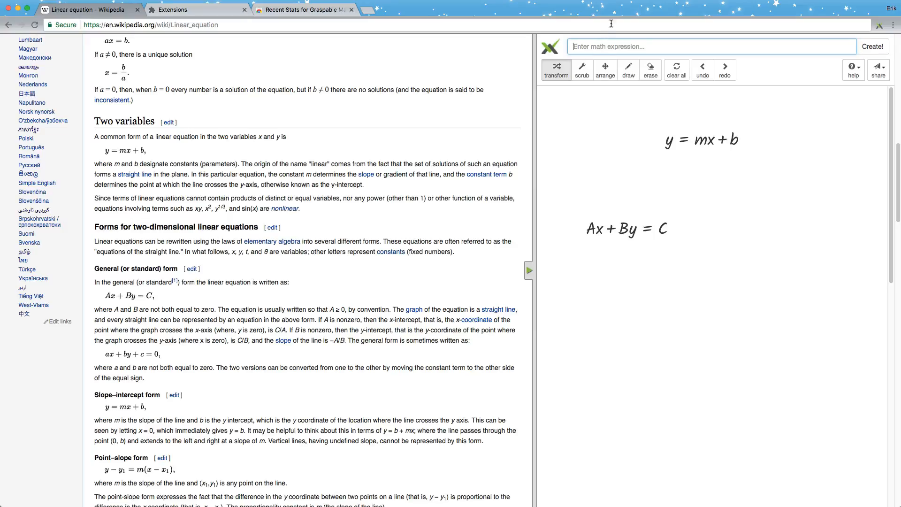
pyautogui.click(712, 46)
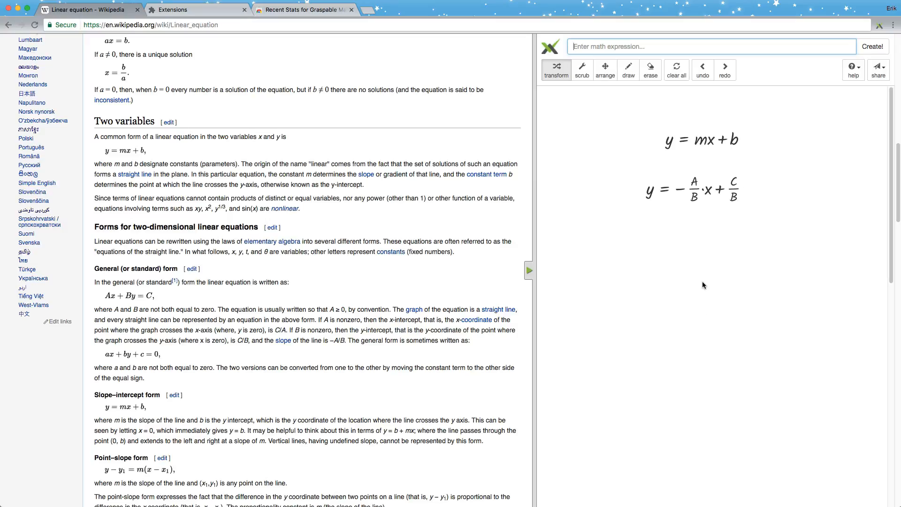
pyautogui.moveTo(704, 225)
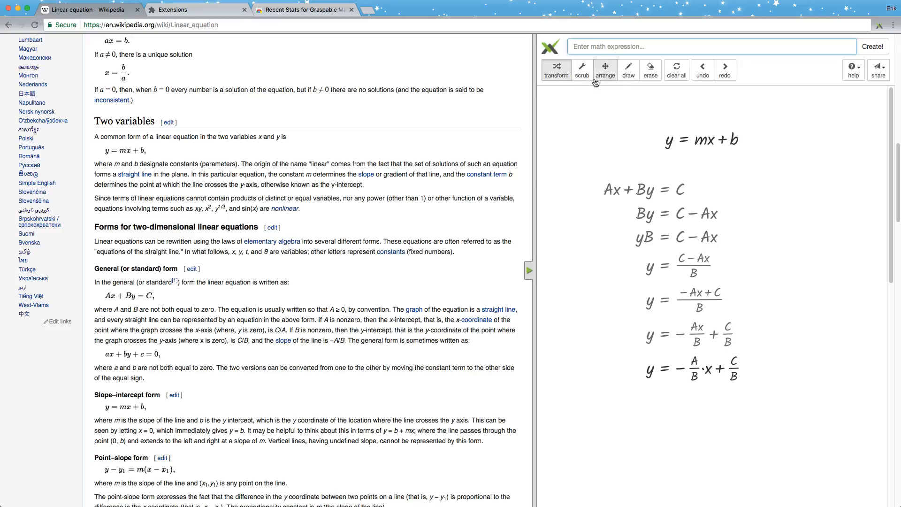
# - Trace the B term through each derivation step with the scrub tool
pyautogui.click(582, 69)
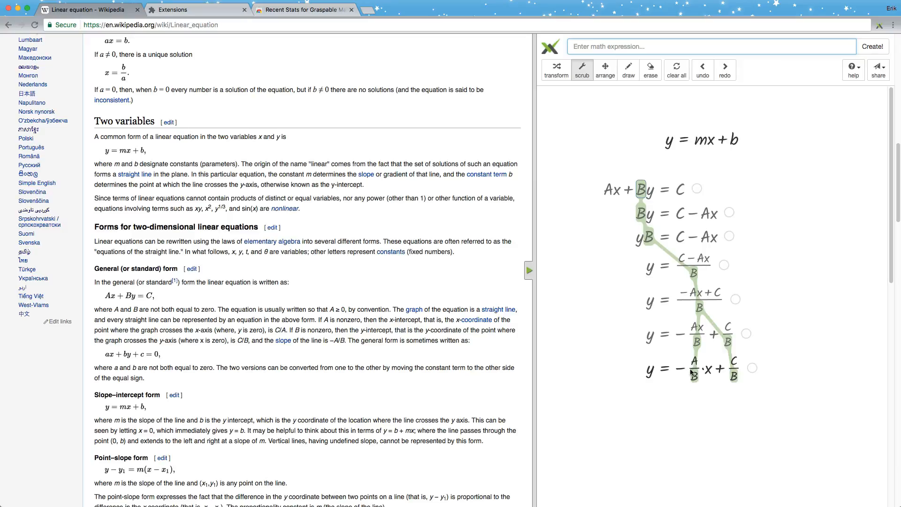
pyautogui.moveTo(606, 192)
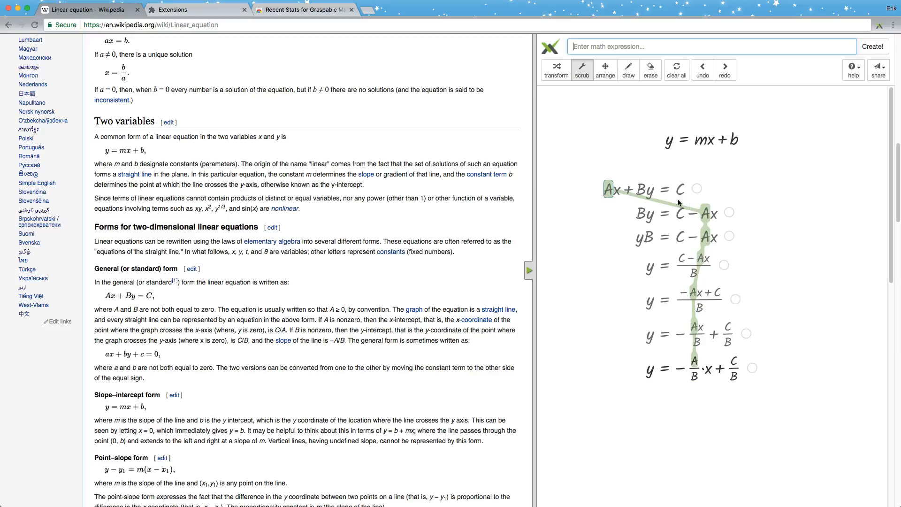
pyautogui.moveTo(695, 363)
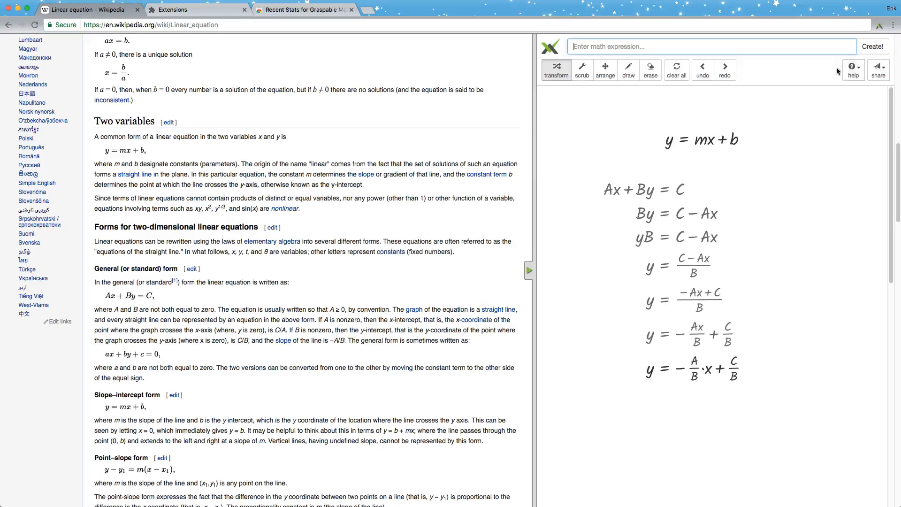
# - Show the help topics list from the toolbar
pyautogui.click(854, 69)
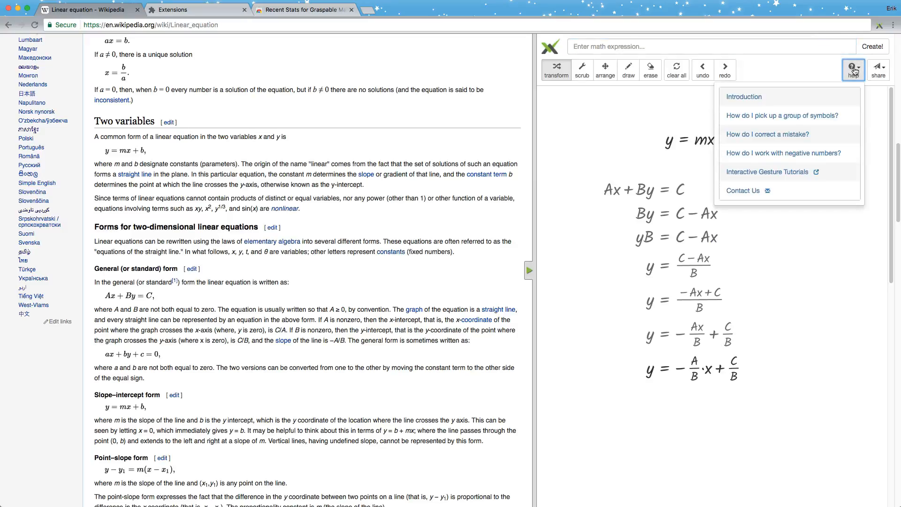
pyautogui.moveTo(767, 175)
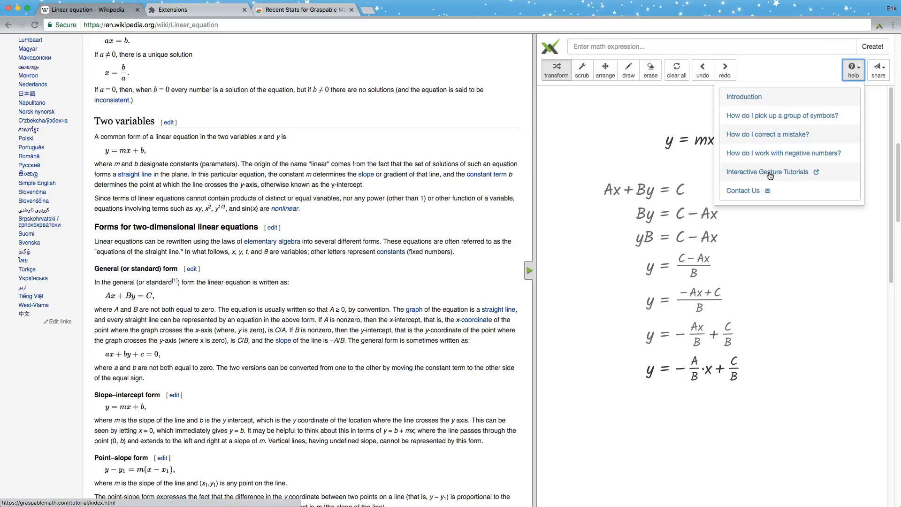
pyautogui.moveTo(749, 179)
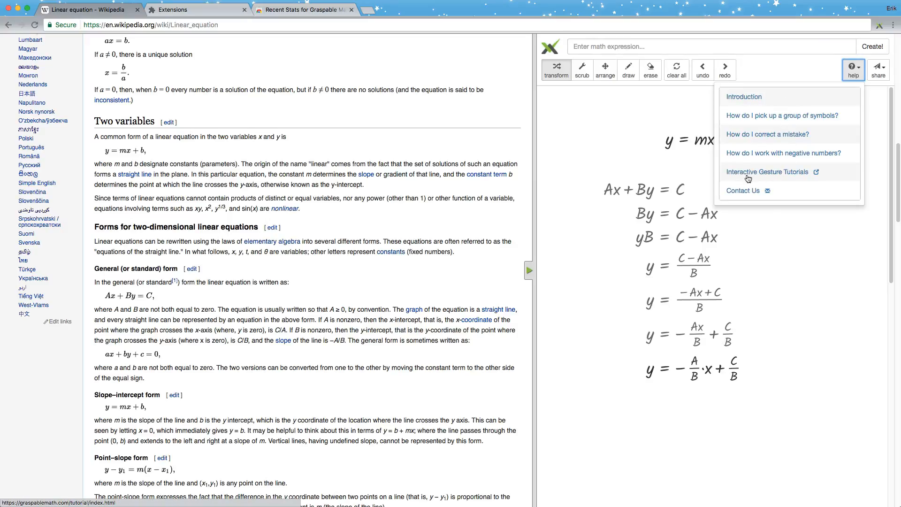
pyautogui.moveTo(768, 177)
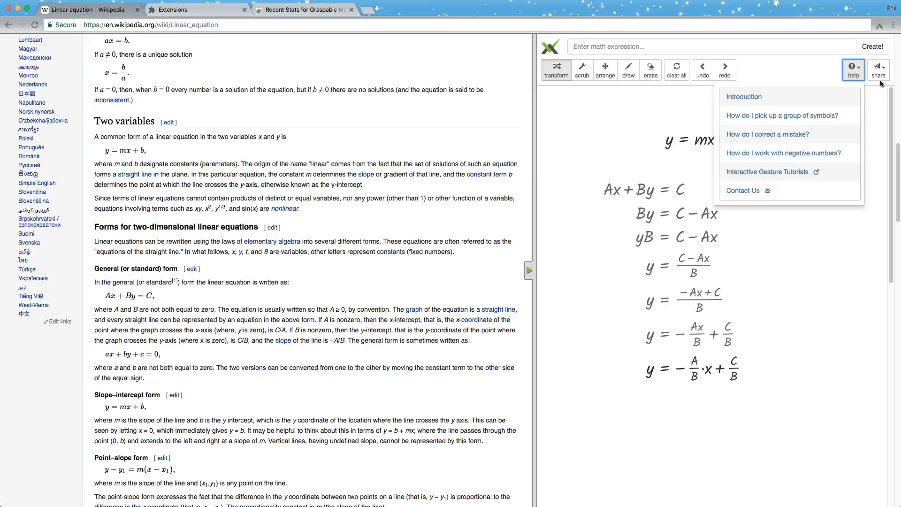
# - Publish the canvas and select the generated share link
pyautogui.click(879, 68)
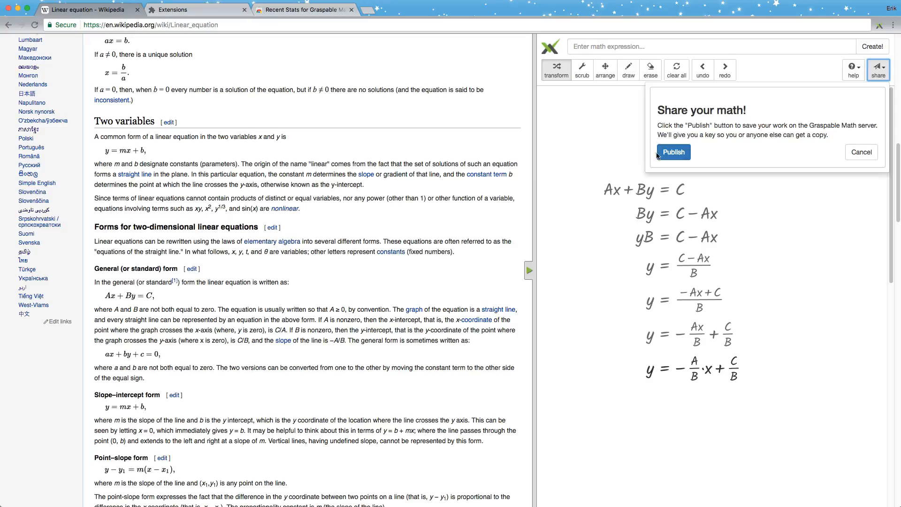
pyautogui.click(672, 152)
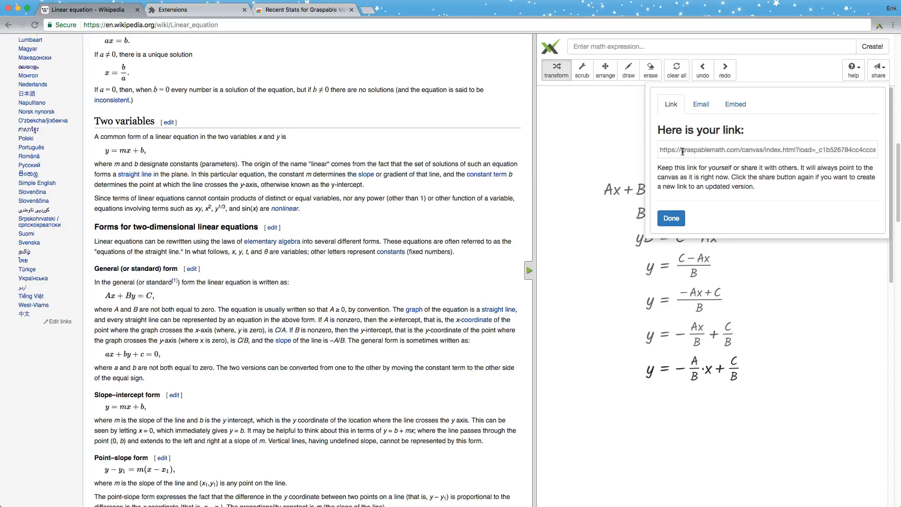
pyautogui.click(701, 104)
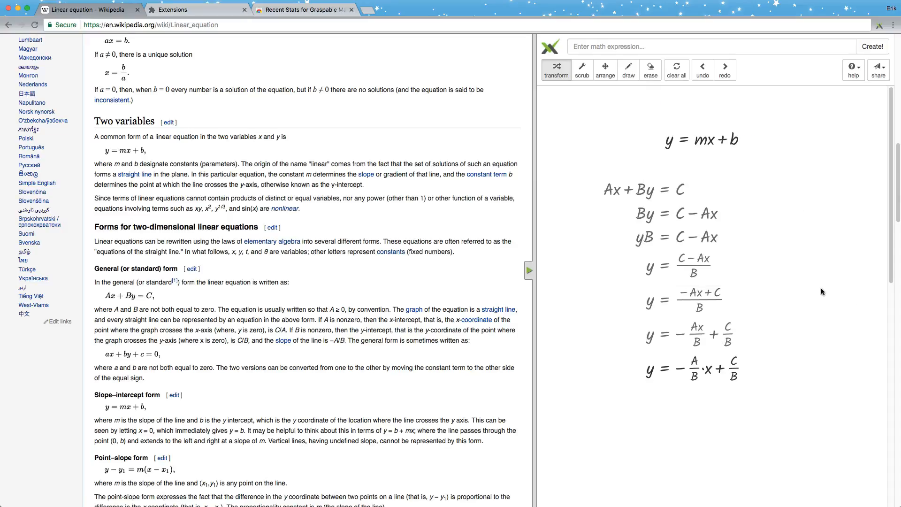
pyautogui.moveTo(788, 224)
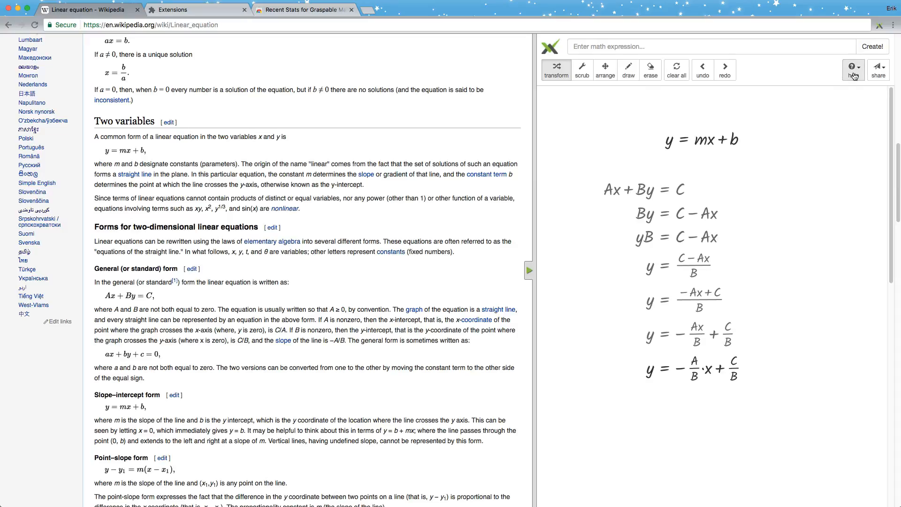
# - Show the help topics list again over the canvas
pyautogui.click(852, 69)
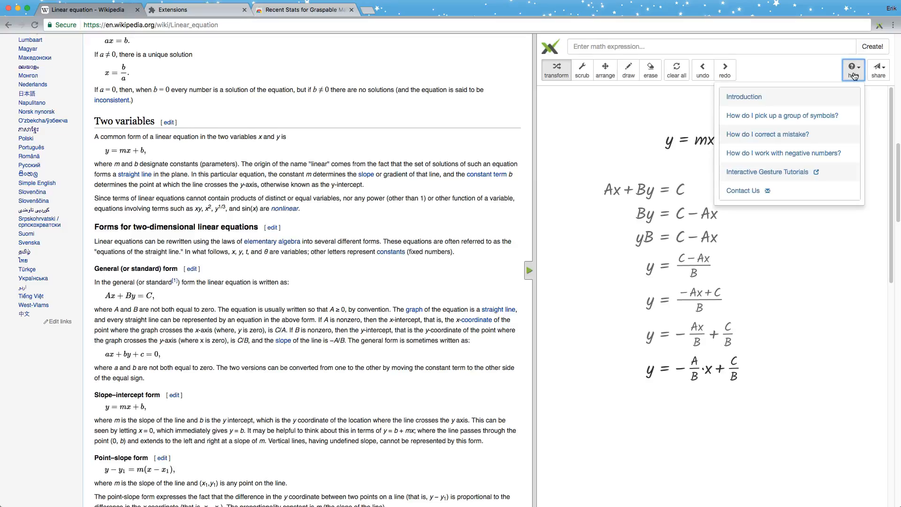
pyautogui.moveTo(778, 193)
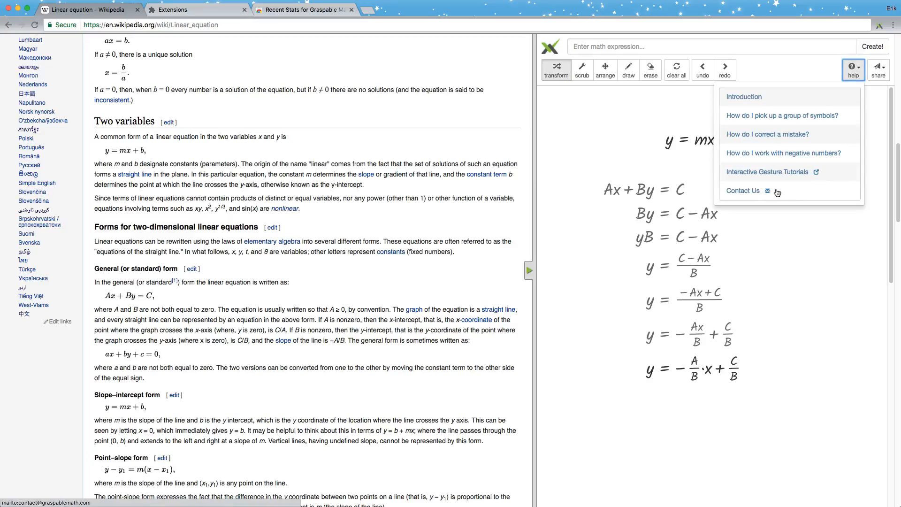